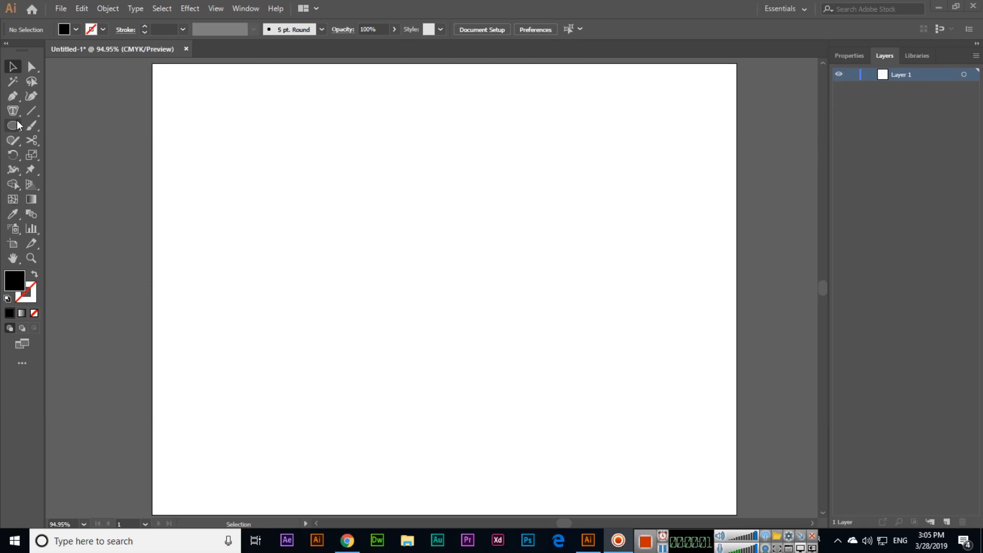
- Activate the Type on a Path tool from the Type tool flyout
click(12, 110)
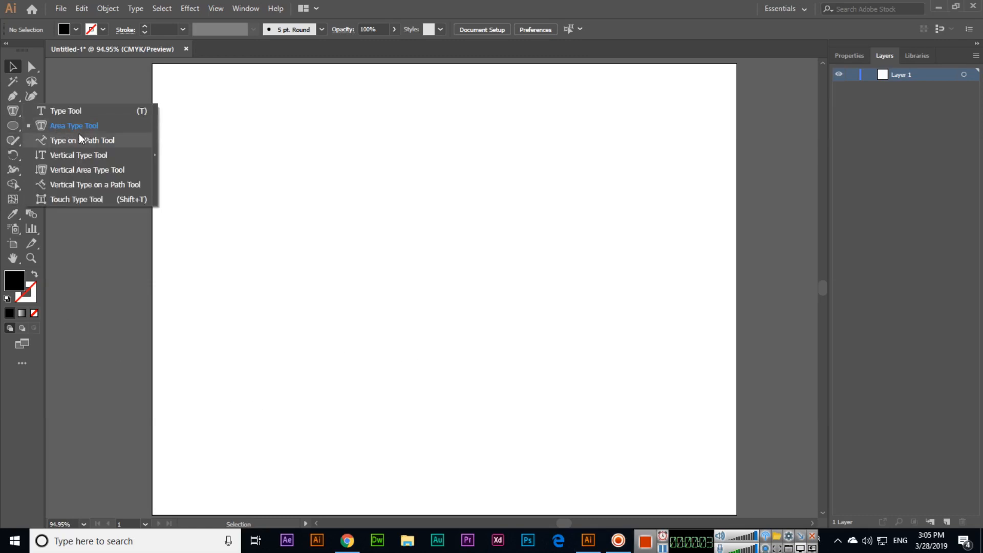
click(82, 140)
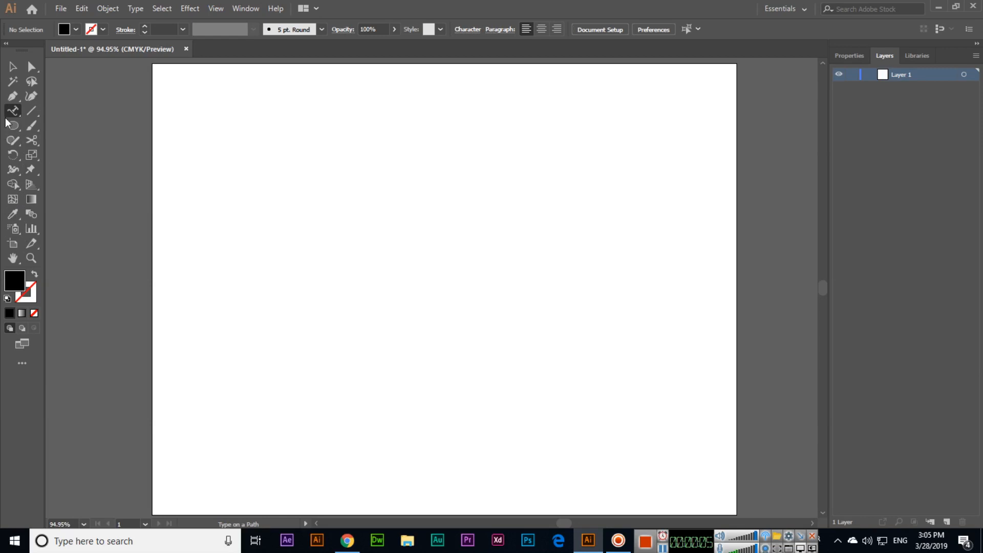
mouse_move(13, 111)
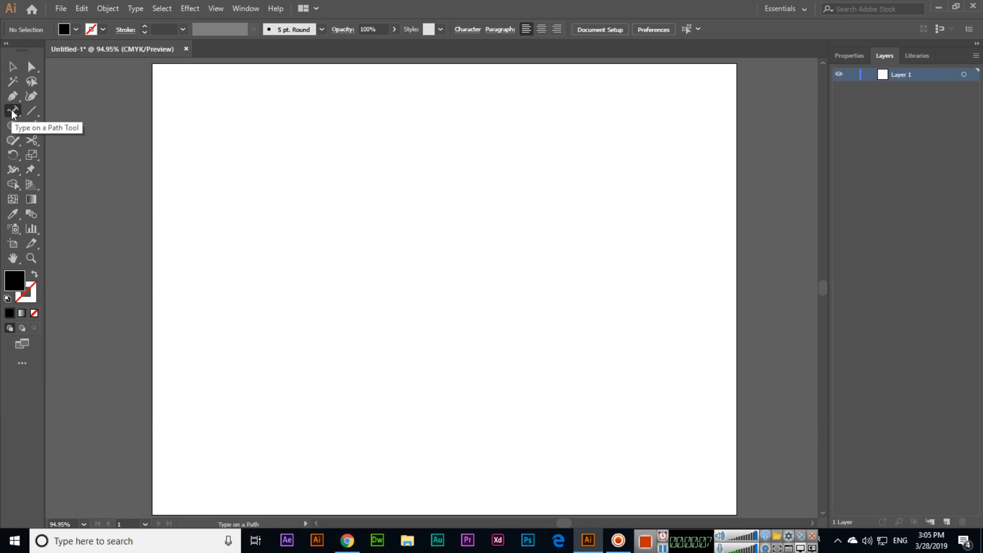
mouse_move(13, 126)
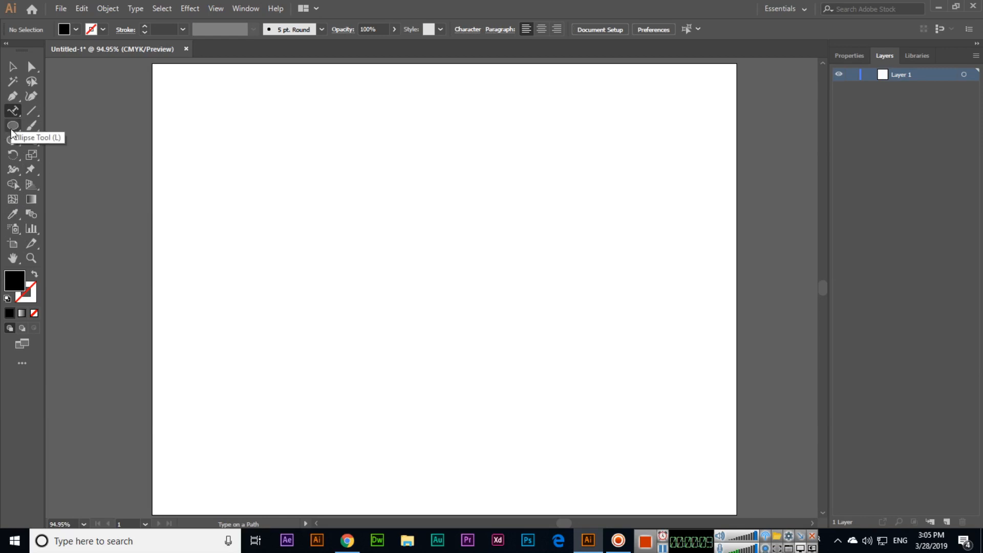
- Draw an unfilled circle about 206 pt wide on the left of the artboard with the Ellipse tool
click(12, 125)
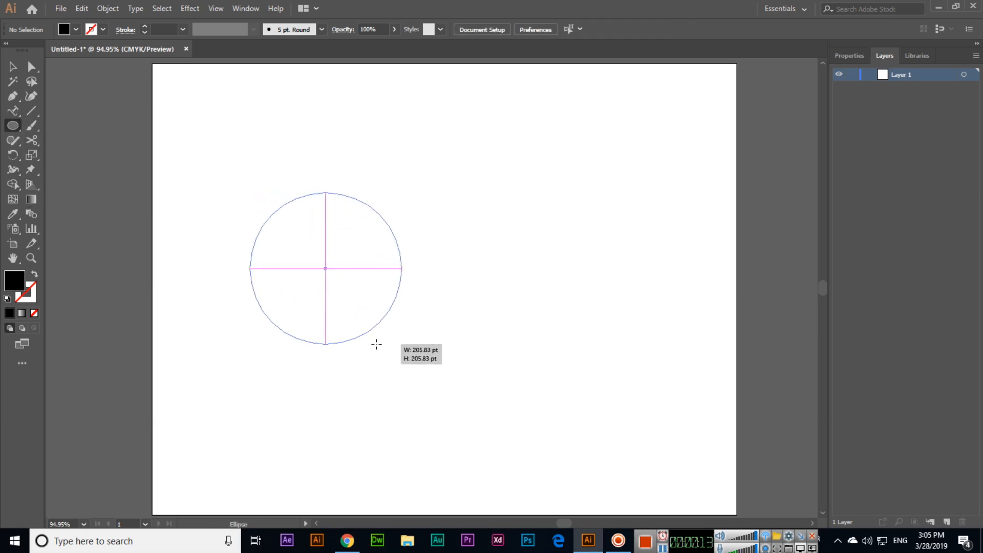
click(34, 50)
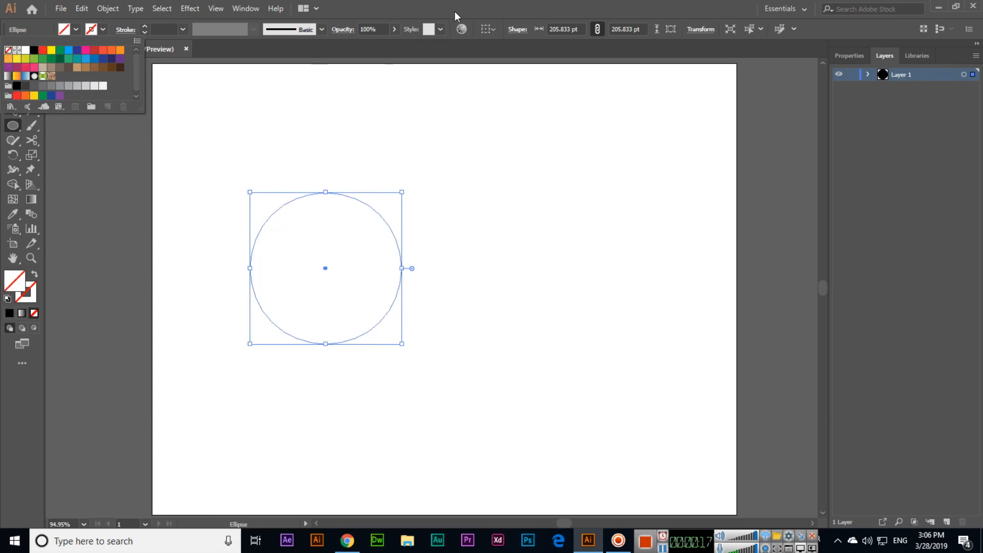
click(12, 111)
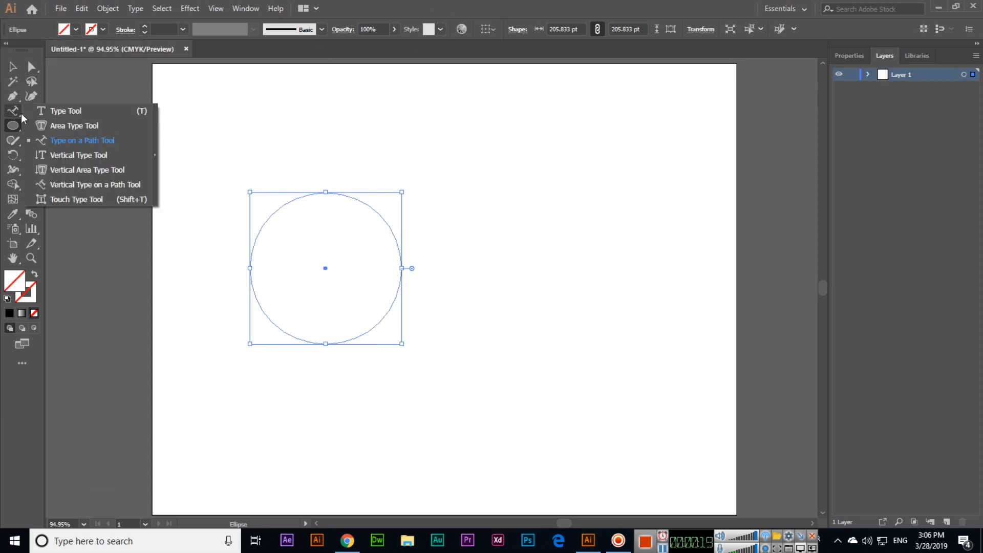
- Set "LEARN ADOBE ILLUSTRATOR CC 2019 WITH UMAIR BUTT AT YOUTUBE THANKS" around the circle path
click(81, 140)
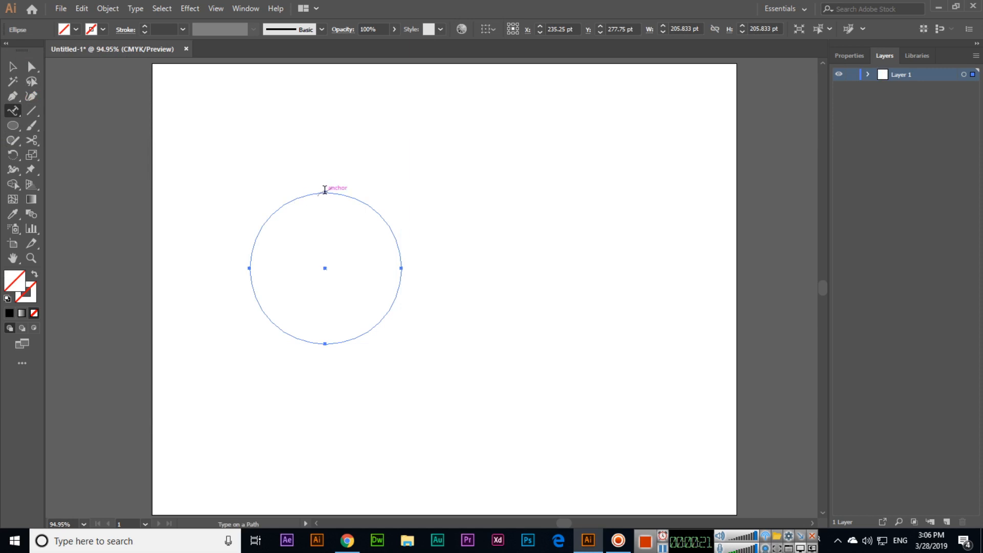
text(Lorem ipsum dolor sit amet, consectetuer adipiscing elit, sed diam)
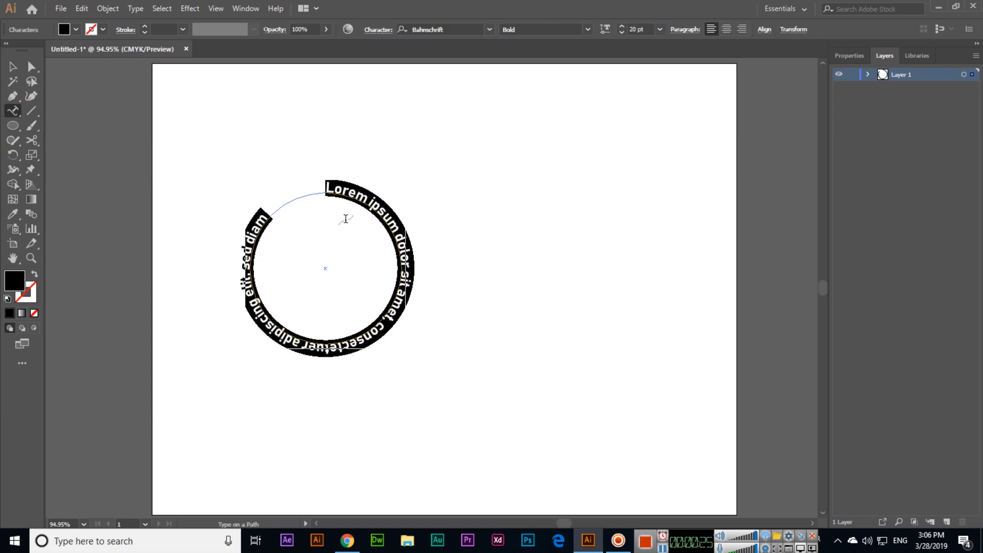
text(LEARN A)
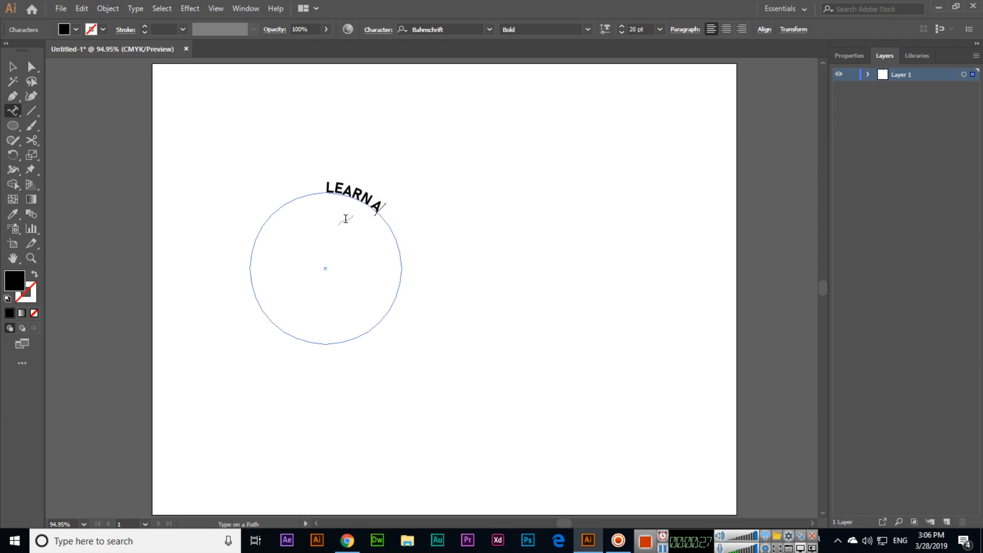
text(DOBE ILLUSTRATOR CC)
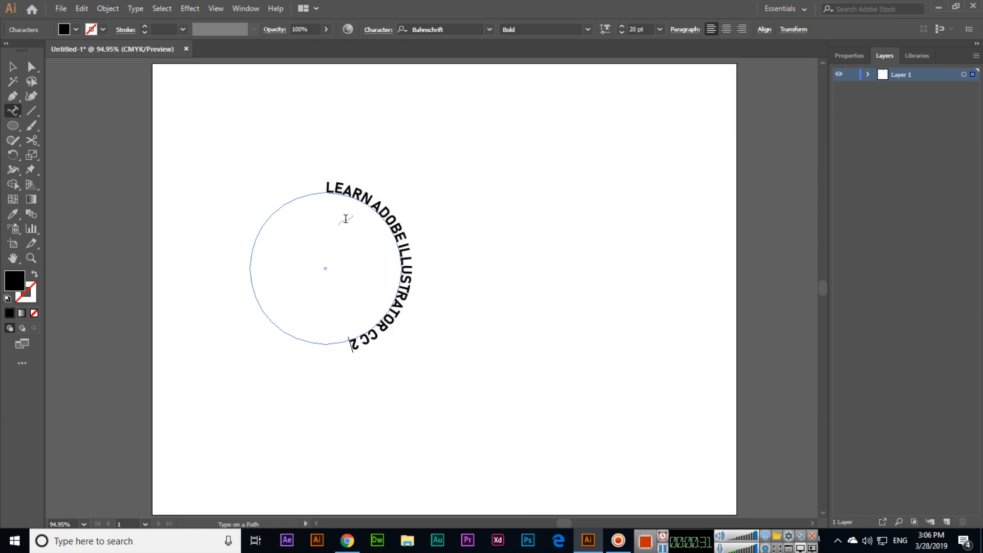
text(2019 WITH UMAIR!)
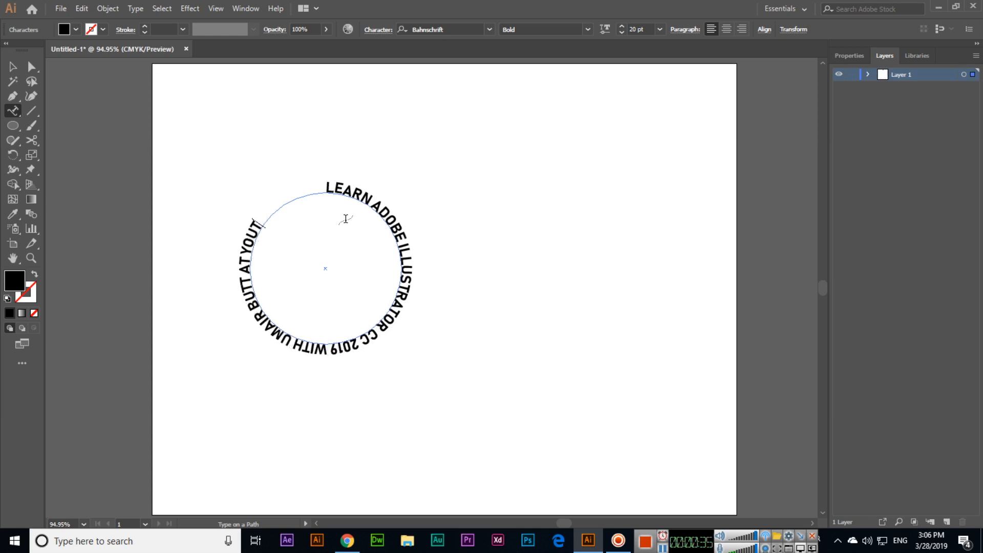
text(TUBE THANKS)
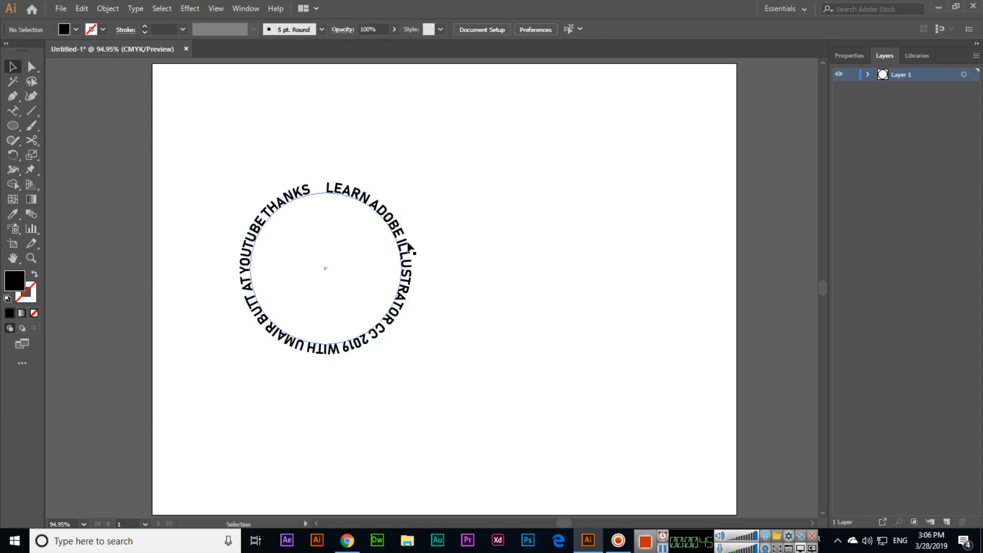
- Drag the circular text to the upper right of the artboard
drag(325, 269, 593, 179)
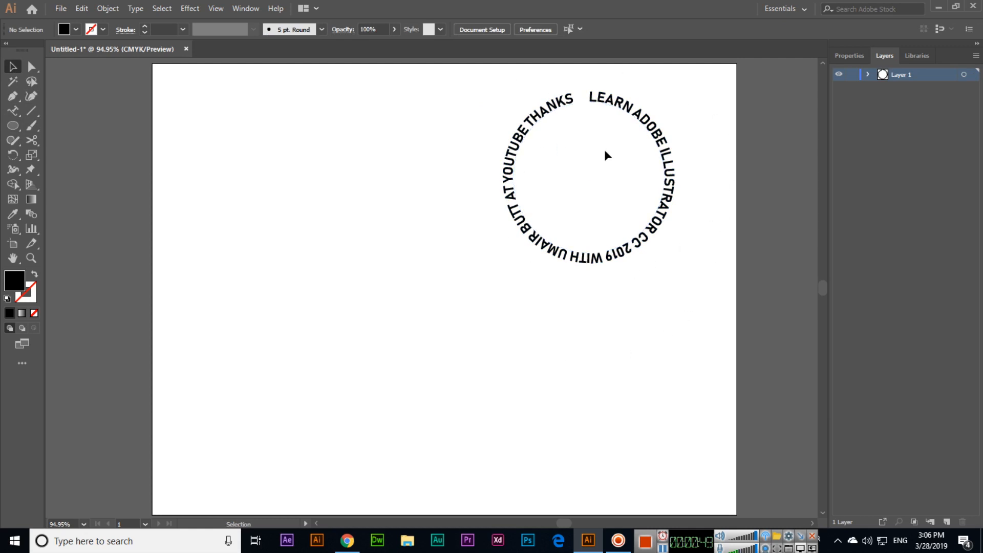
mouse_move(578, 160)
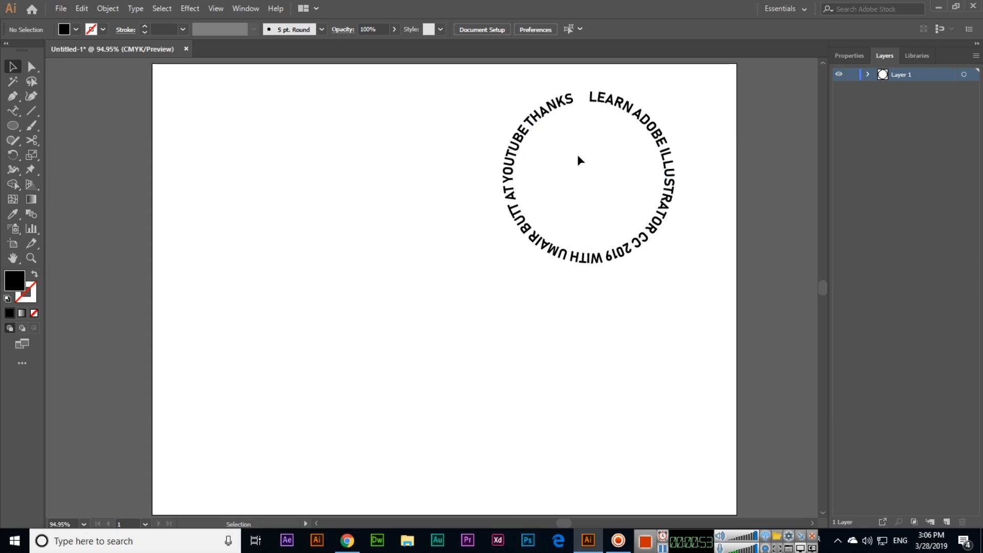
click(11, 95)
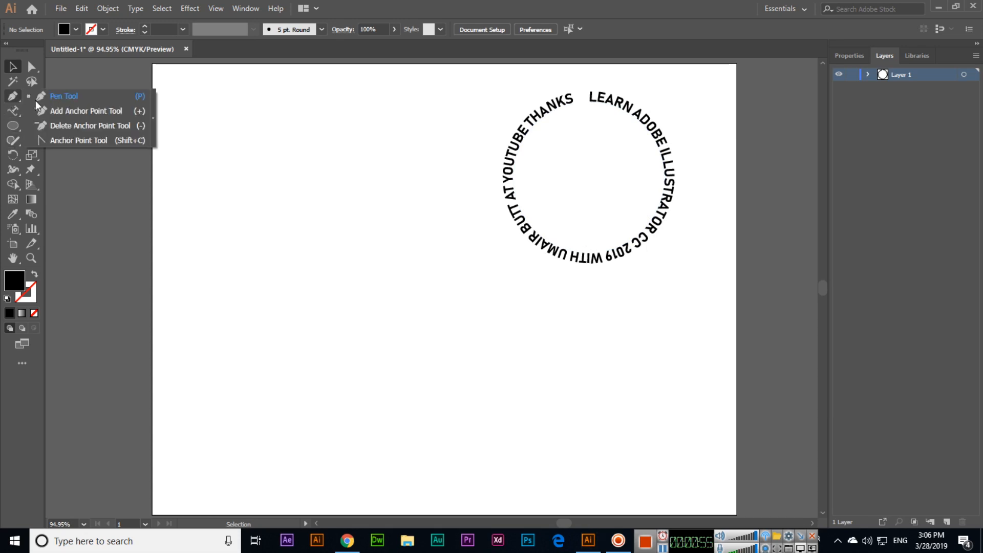
- Draw a wavy Pen-tool curve on the left and set placeholder text along it
click(63, 96)
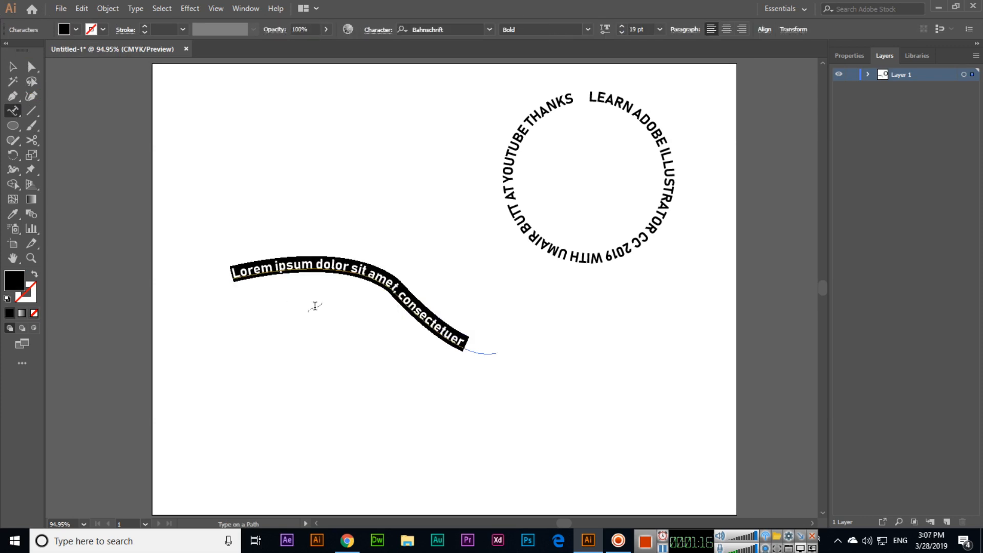
- Replace the wave's placeholder with "learn adobe illustrator cc 2019 with umair butt"
text(learn a)
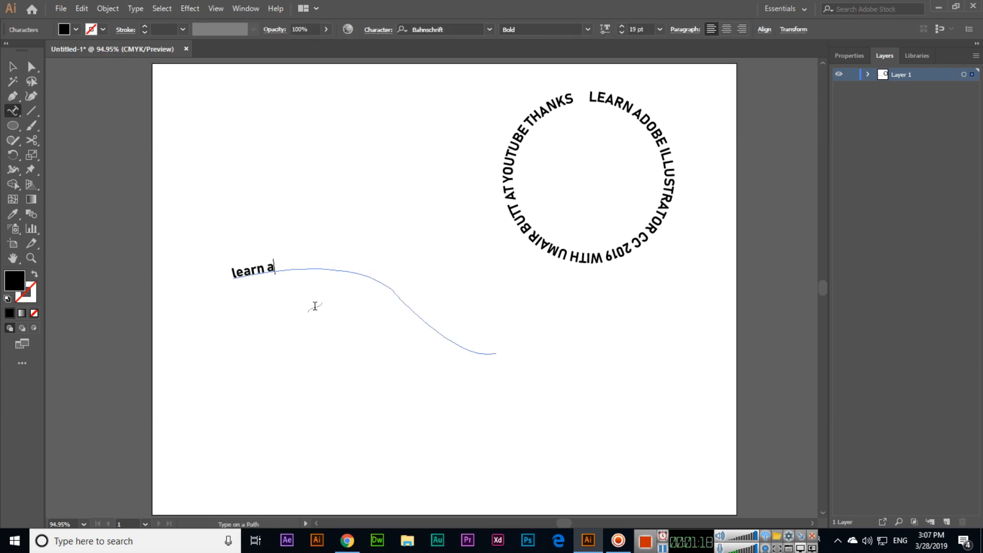
text(dobe ill)
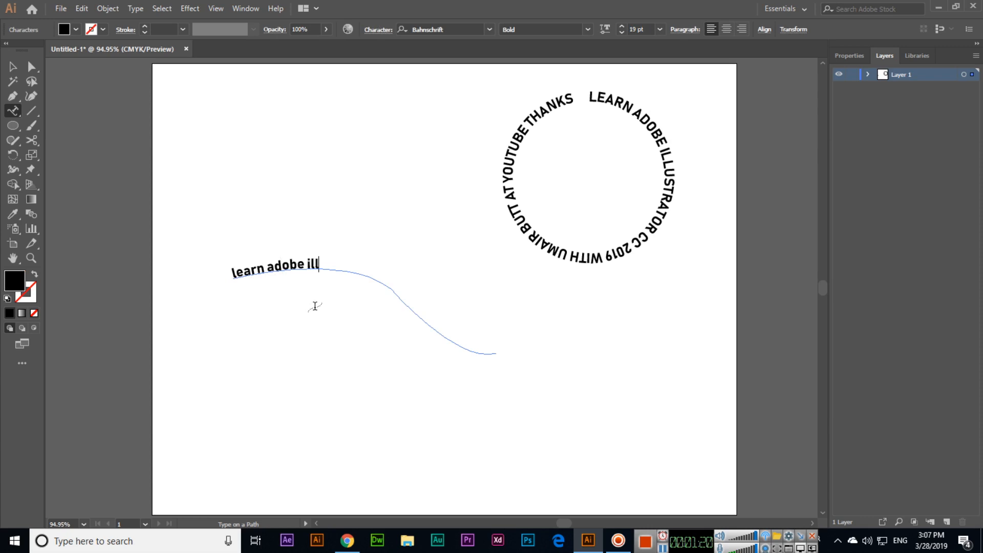
text(ustrator cc)
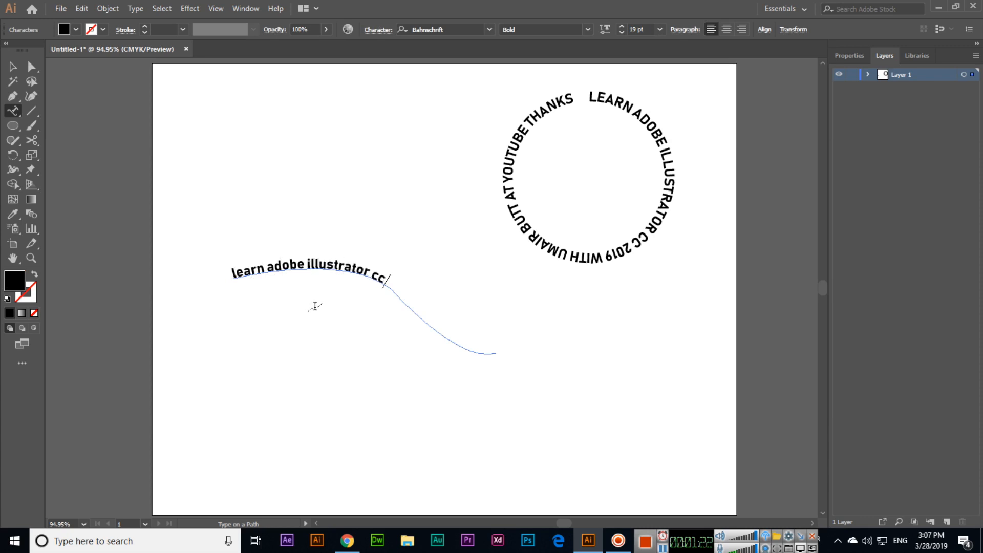
text(2019 with)
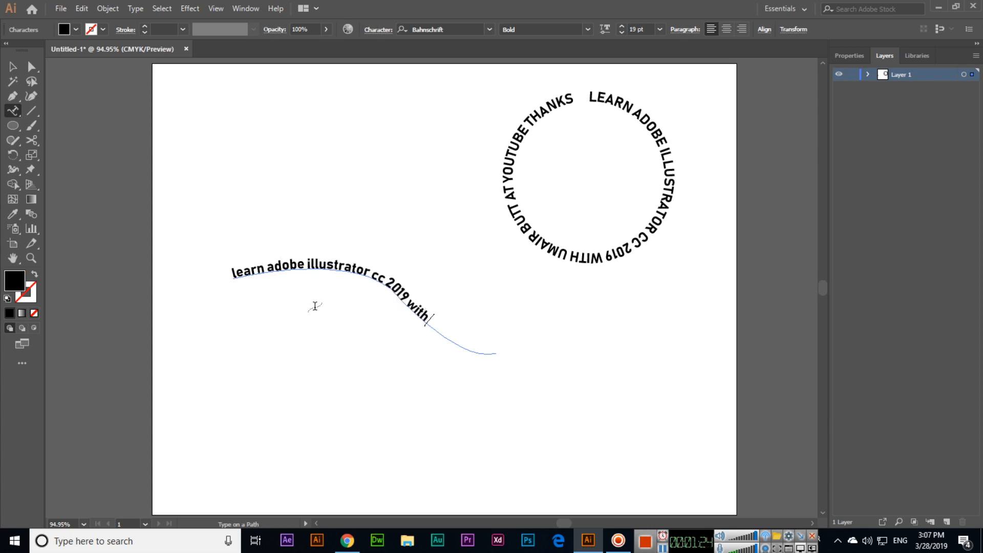
text(umair butt)
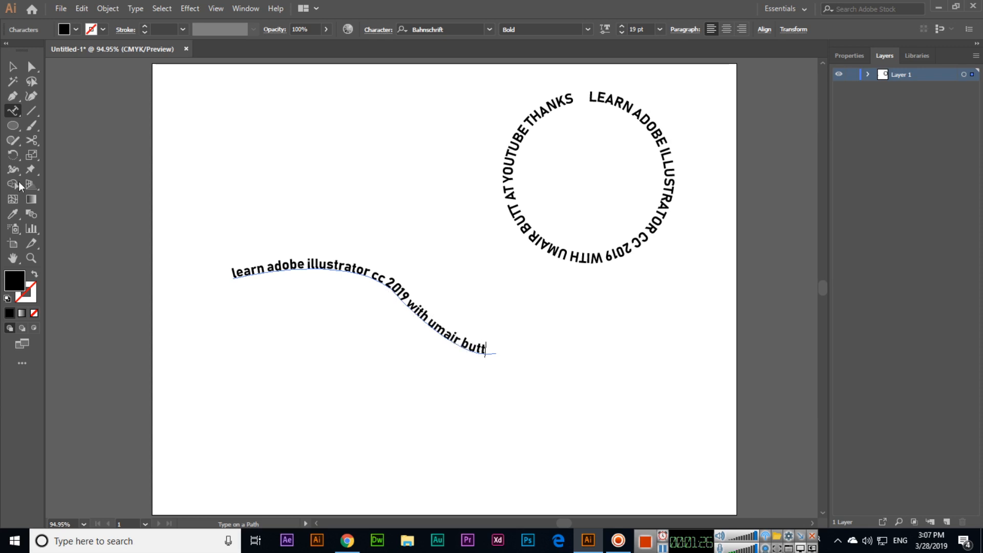